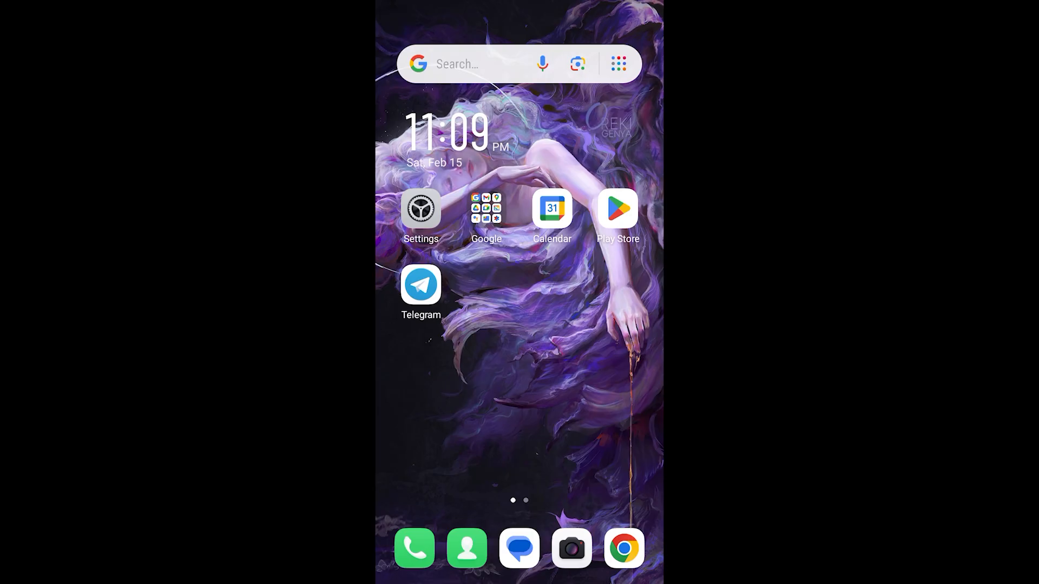
# - Launch Telegram from the Android home screen icon
pyautogui.click(421, 285)
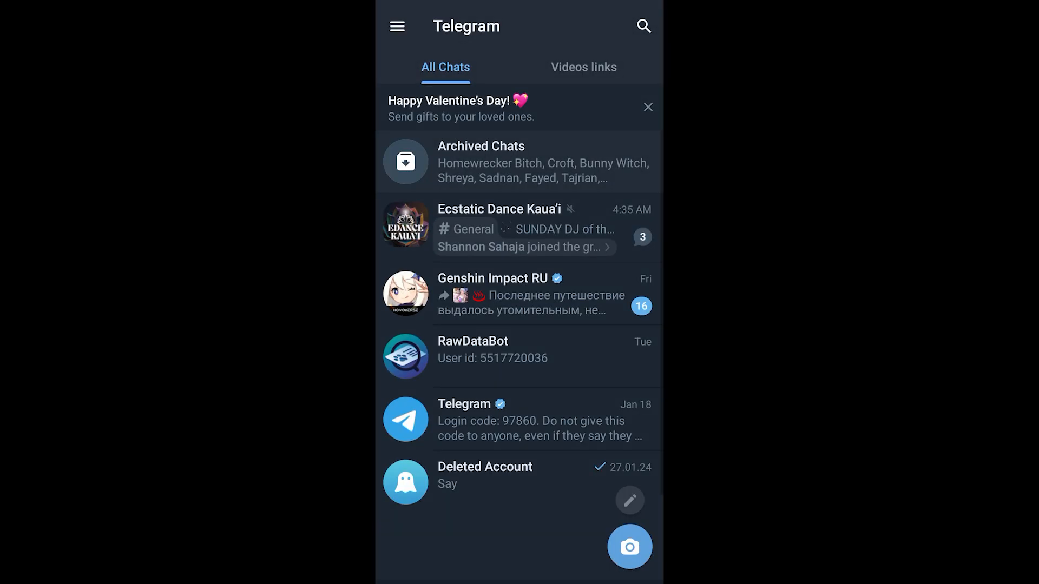
# - Go through the main menu and Settings to the Data and Storage page
pyautogui.click(642, 26)
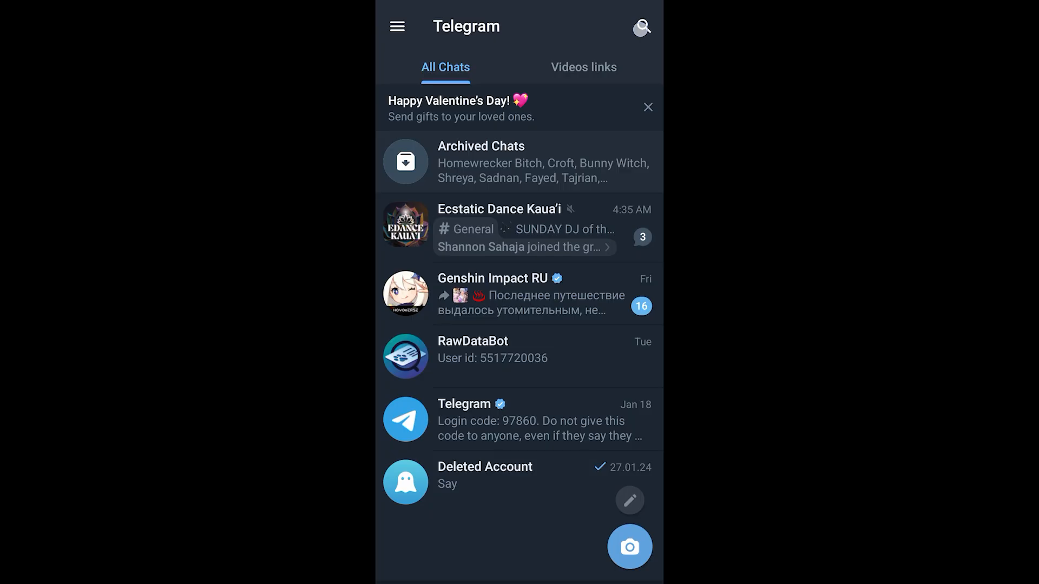
pyautogui.click(640, 27)
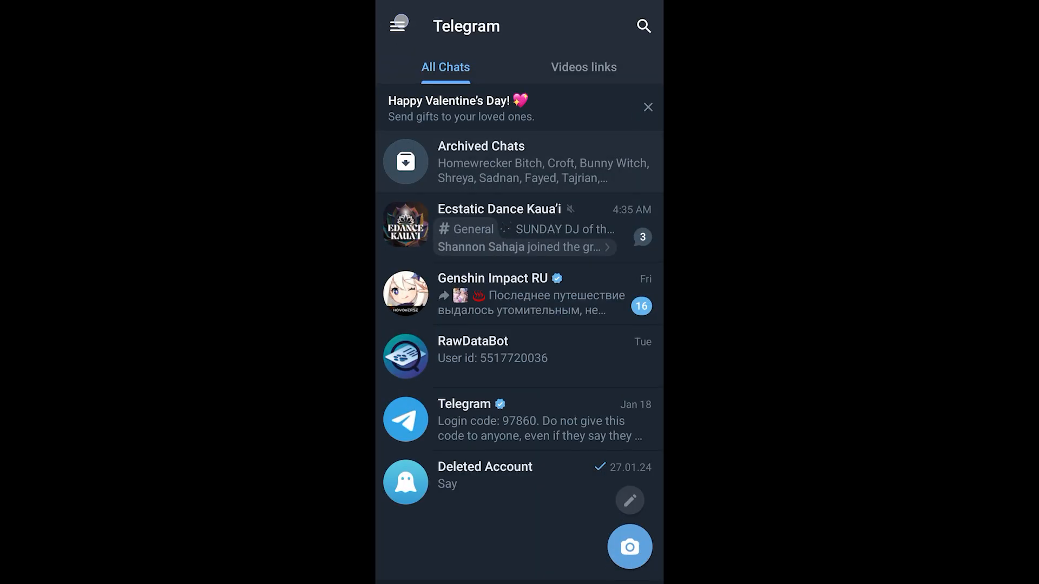
pyautogui.click(398, 26)
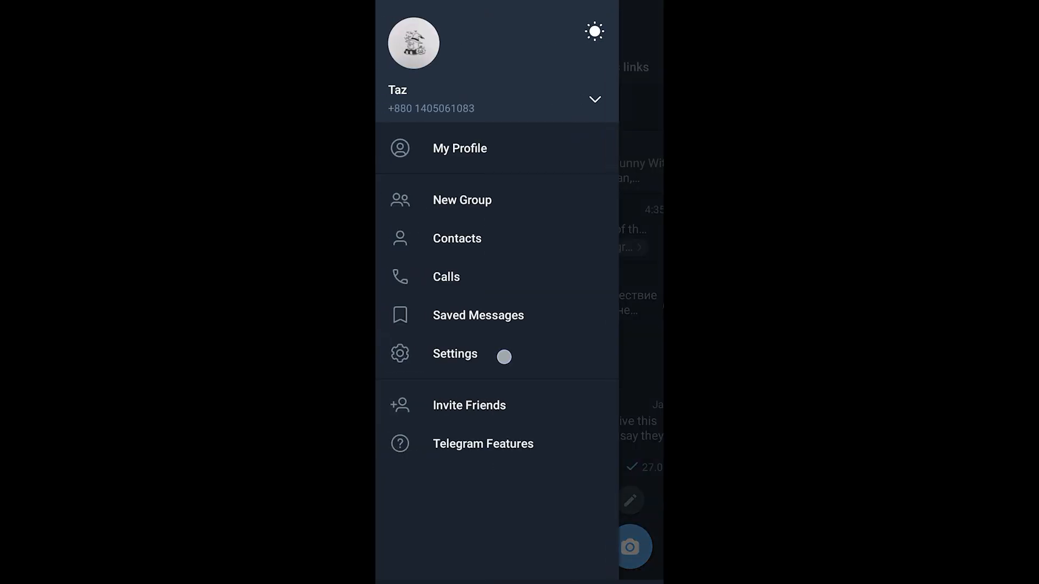
pyautogui.click(455, 353)
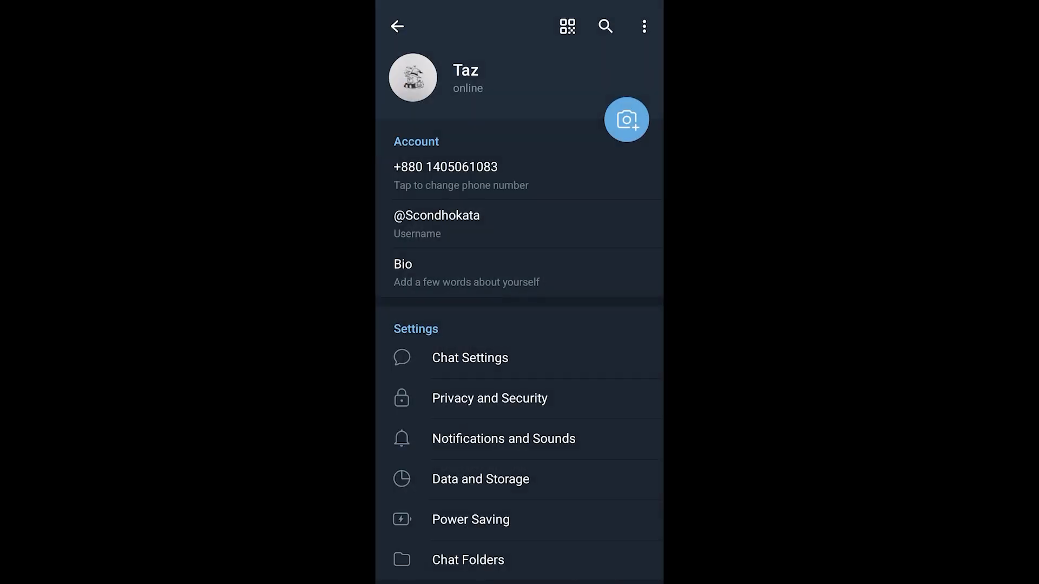
pyautogui.click(480, 478)
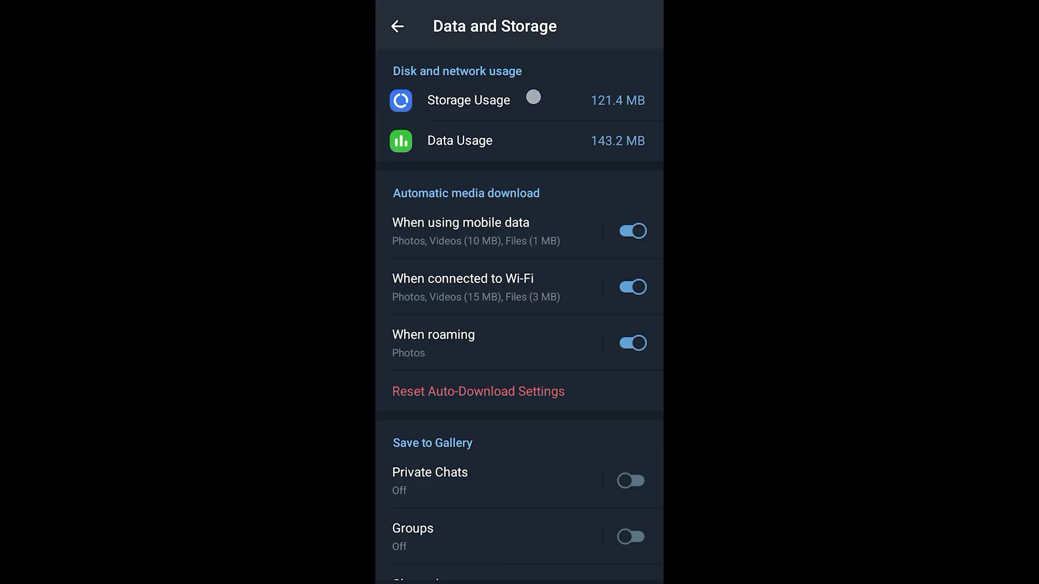
# - Open Storage Usage and expand the Other category
pyautogui.click(467, 100)
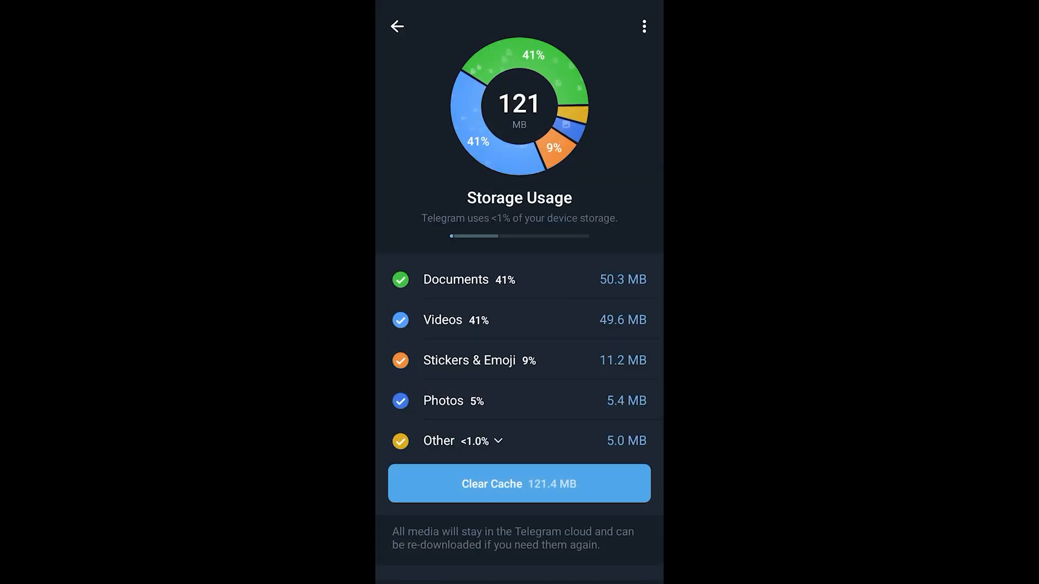
pyautogui.click(464, 440)
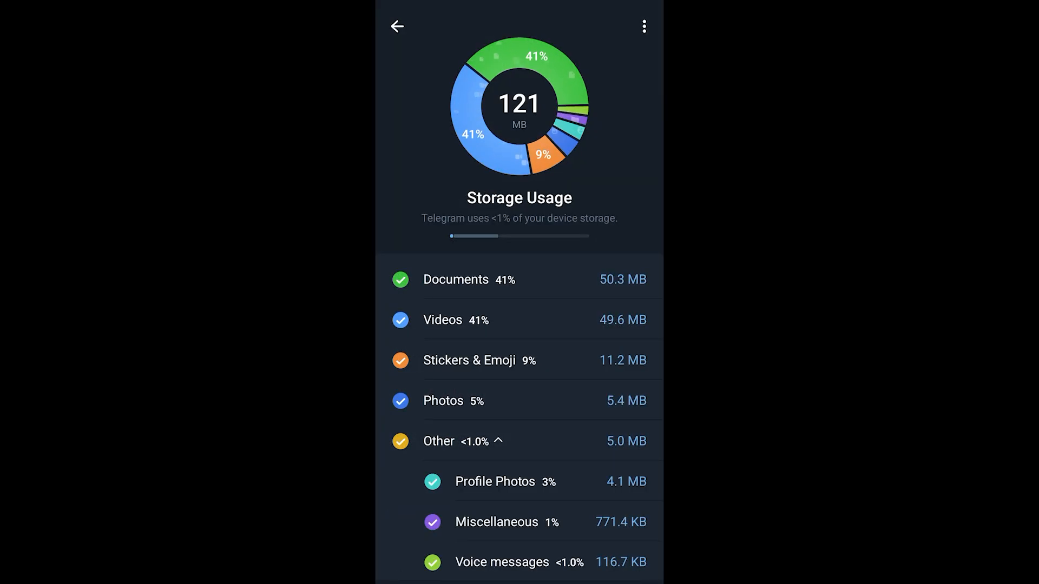